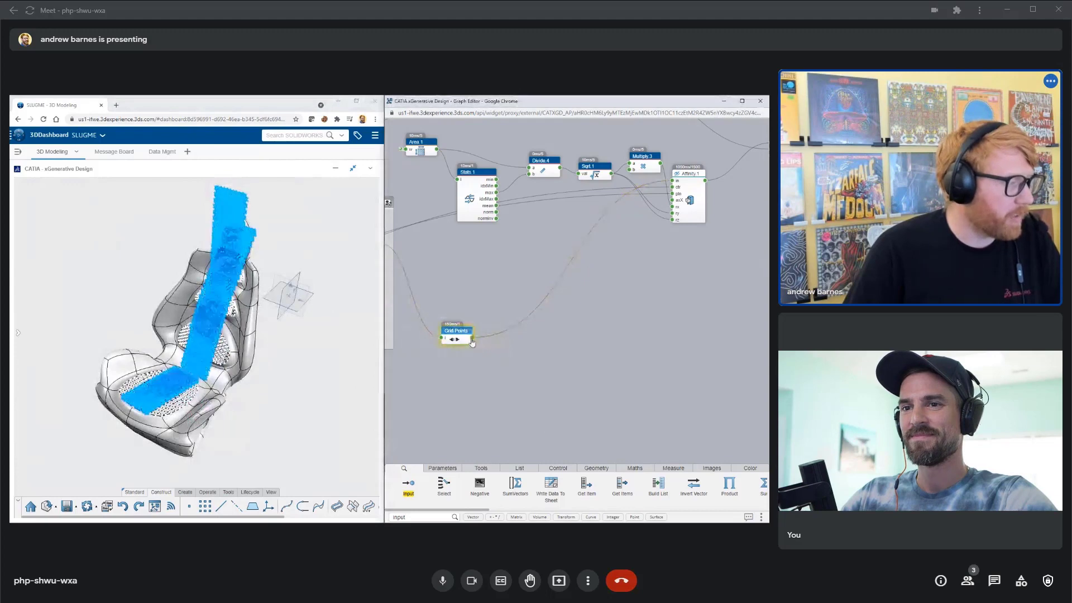
- Pan the Voronoi graph editor and bring up the node search listing functions like Pi and Power
{"action": "left_click", "coordinate": [456, 339]}
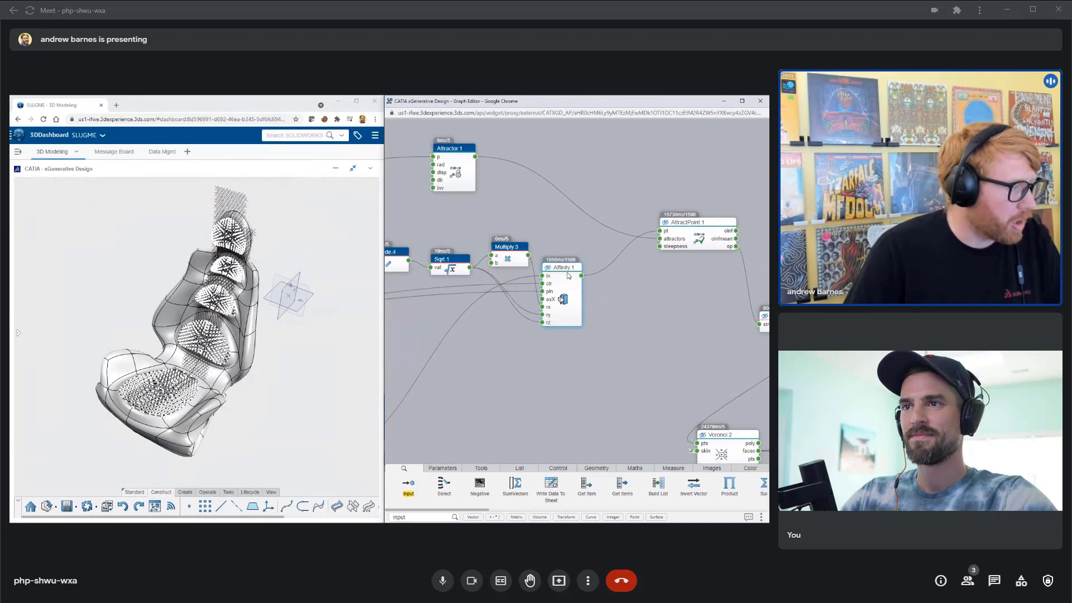
{"action": "left_click", "coordinate": [562, 267]}
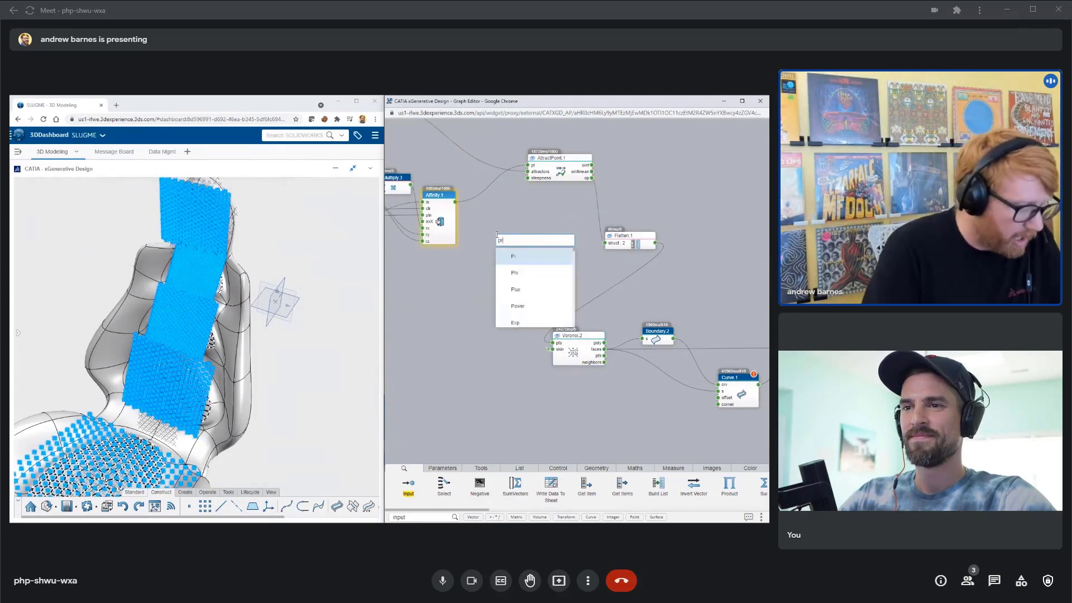
- Add and connect a Project node, then preview and expand its projected output values
{"action": "left_click", "coordinate": [514, 255]}
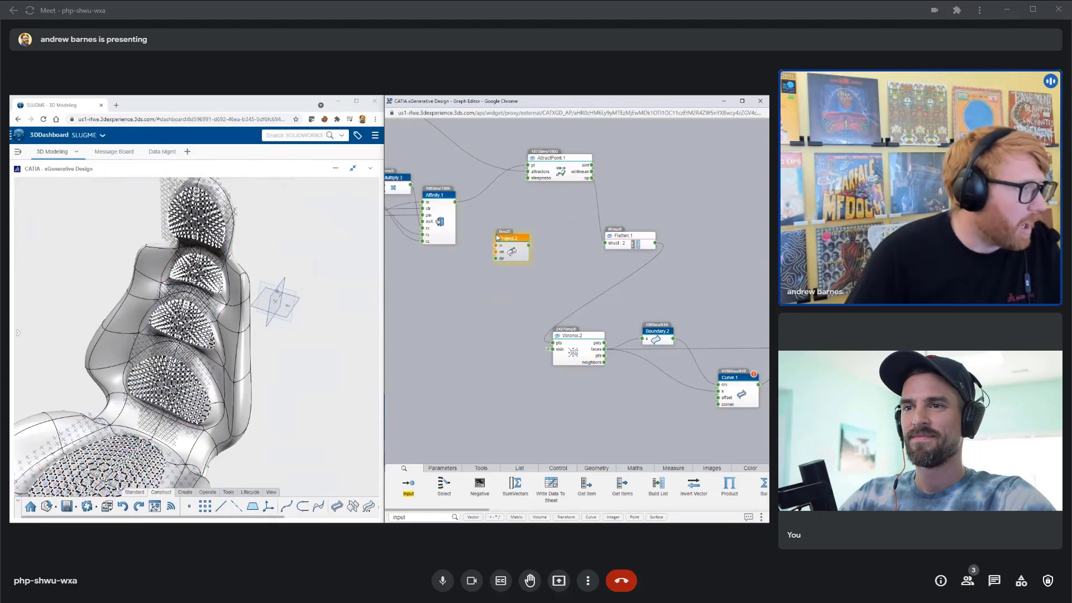
{"action": "left_click", "coordinate": [512, 240]}
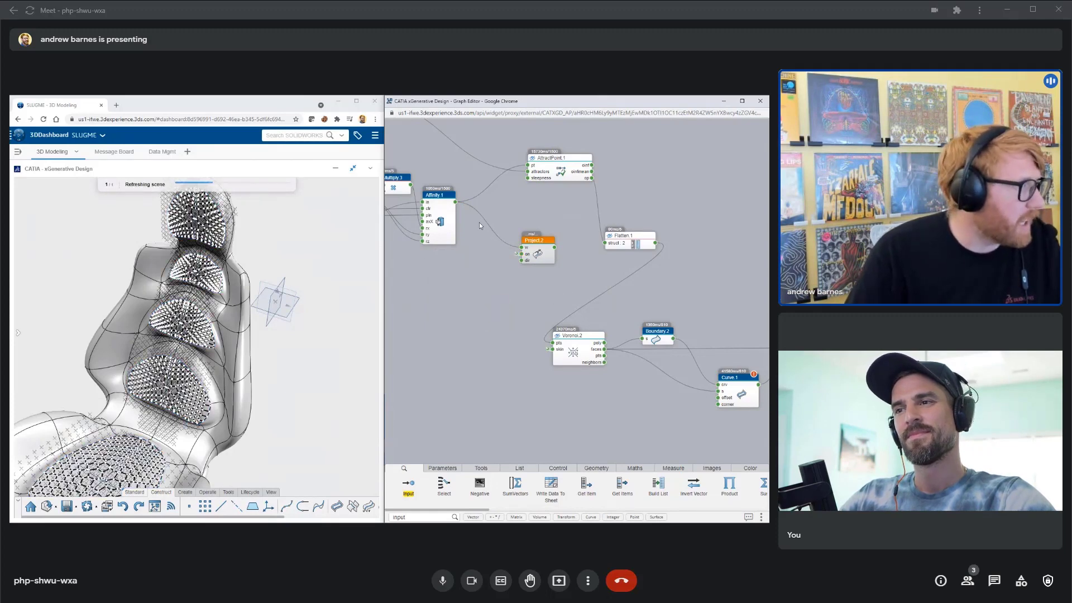
{"action": "left_click", "coordinate": [537, 240]}
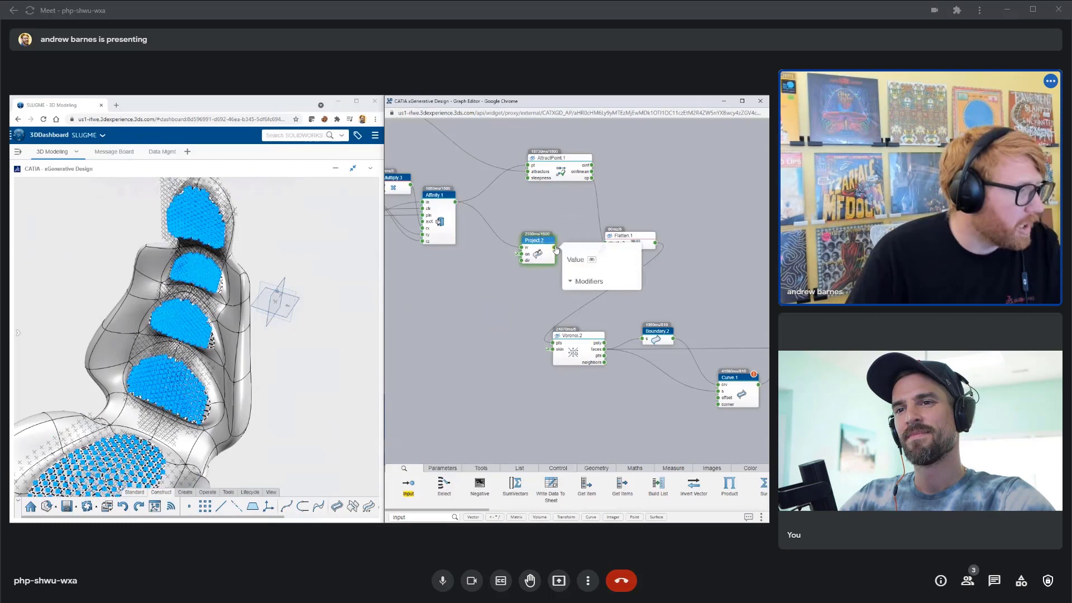
{"action": "left_click", "coordinate": [579, 271]}
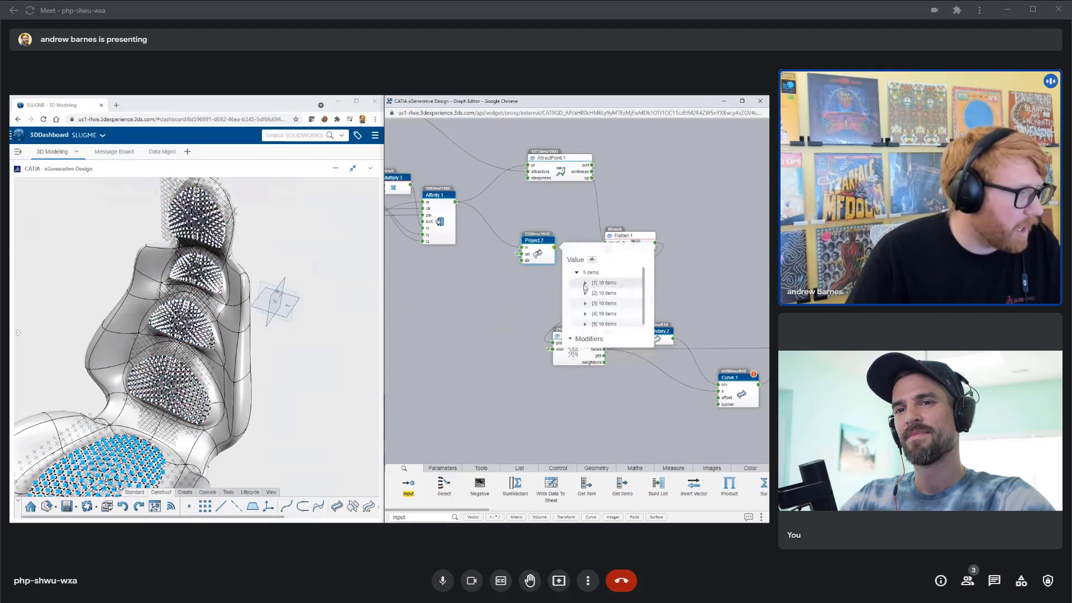
{"action": "left_click", "coordinate": [585, 282]}
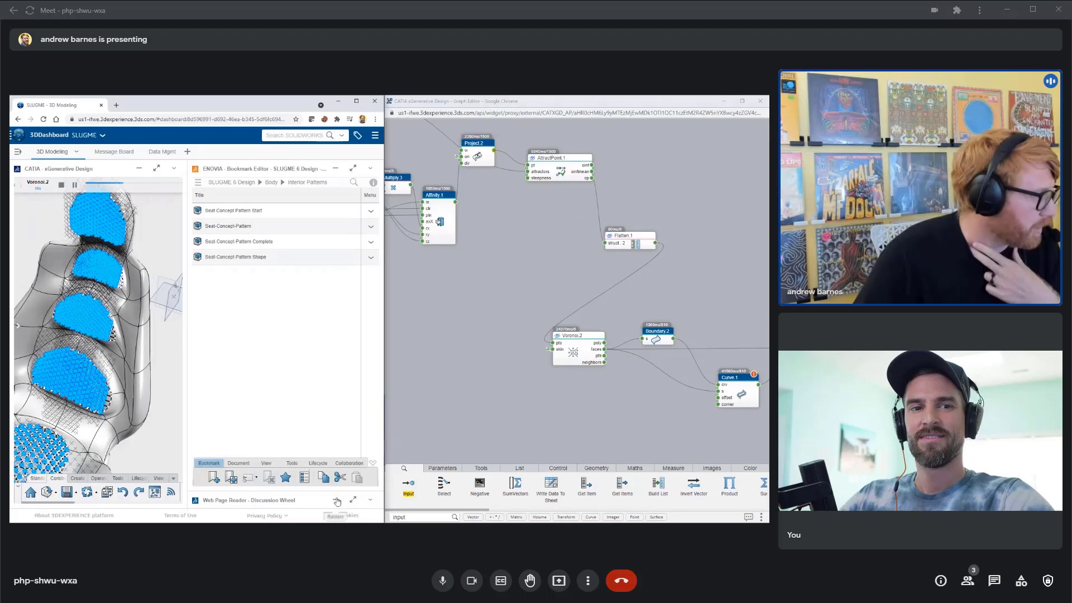
- Spin the wheelofnames discussion wheel and remove The Bills and The Browns
{"action": "left_click", "coordinate": [336, 501]}
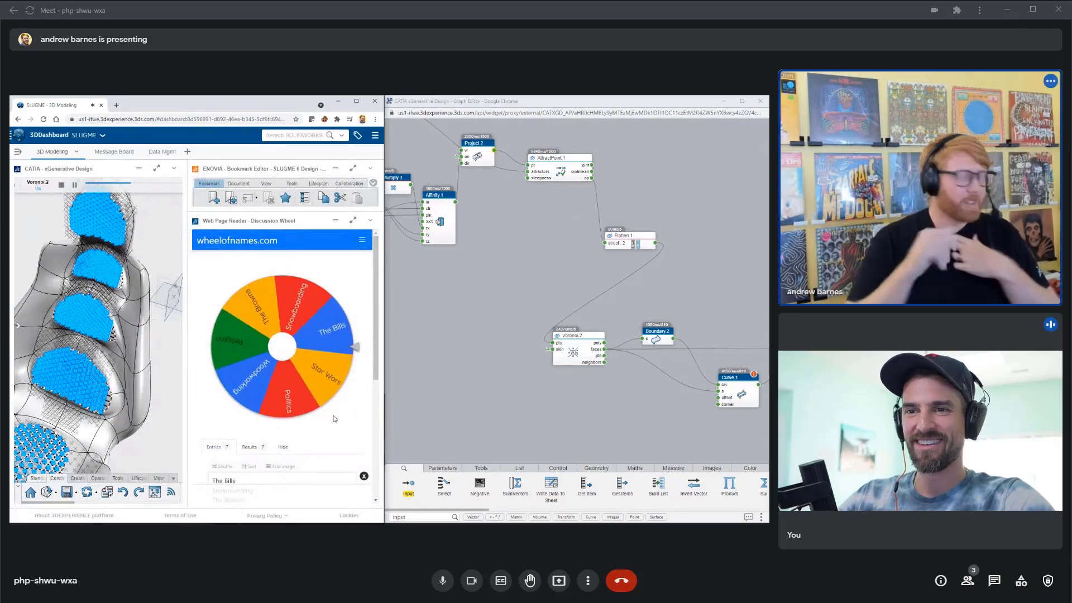
{"action": "left_click", "coordinate": [281, 345]}
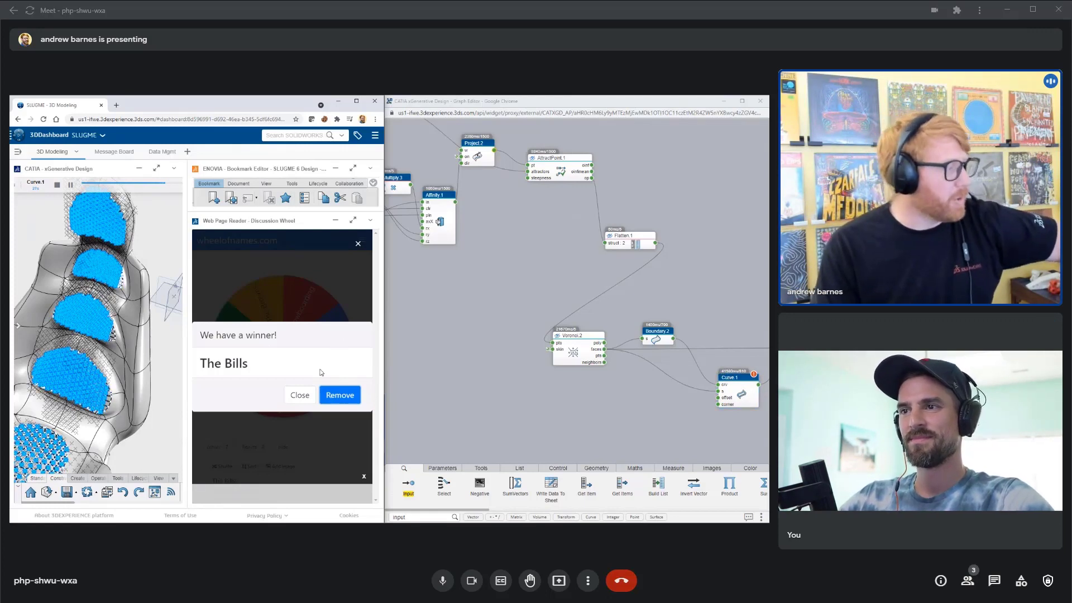
{"action": "left_click", "coordinate": [339, 395]}
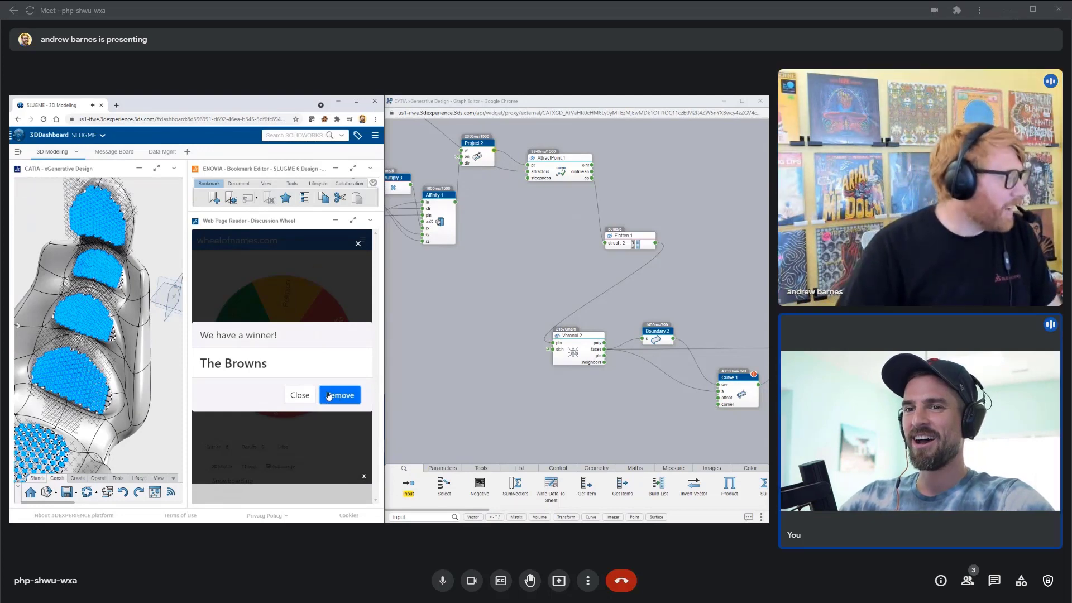
{"action": "left_click", "coordinate": [339, 395]}
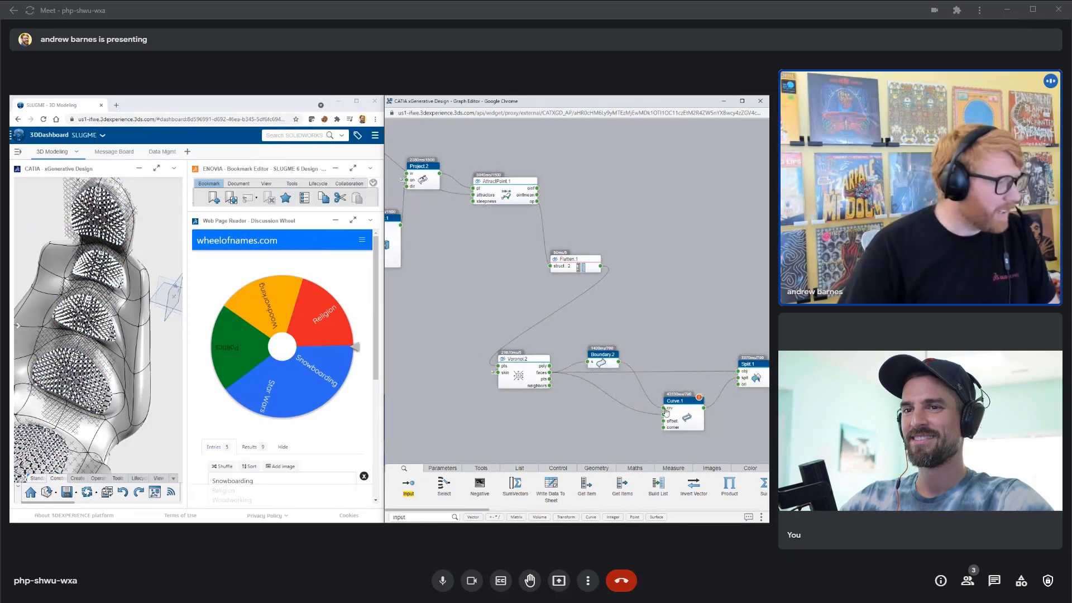
- Add a Flatten node after the Curve node in the graph
{"action": "left_click", "coordinate": [682, 400]}
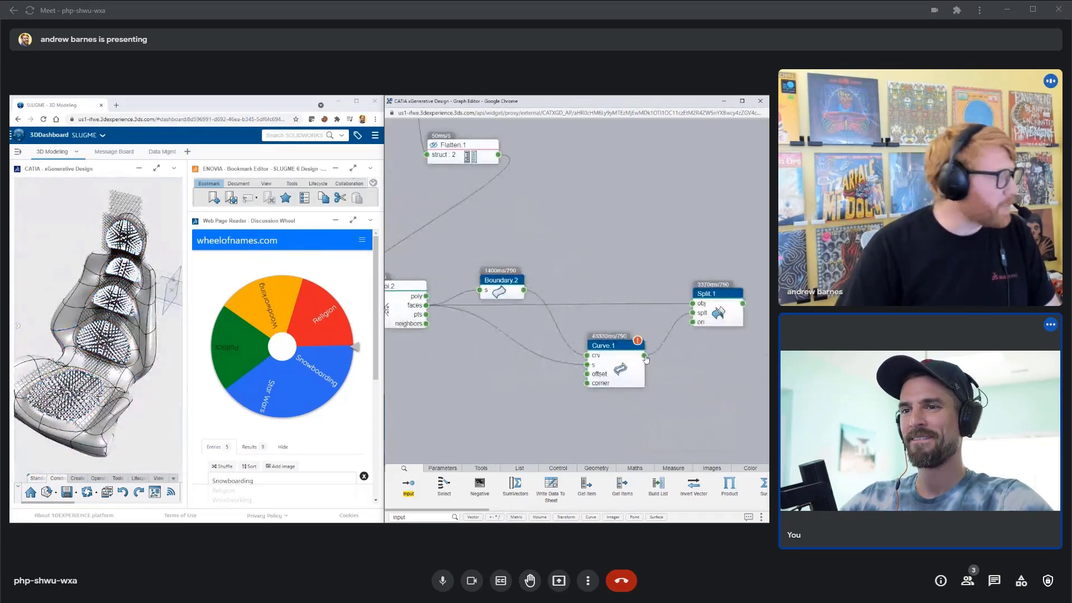
{"action": "left_click", "coordinate": [644, 356]}
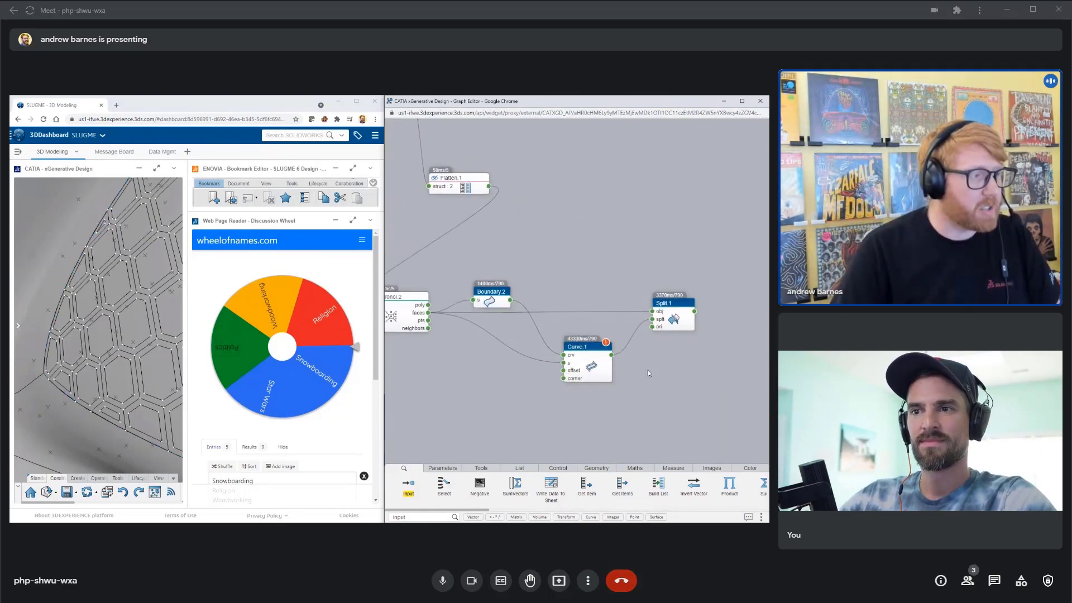
{"action": "left_click", "coordinate": [611, 347]}
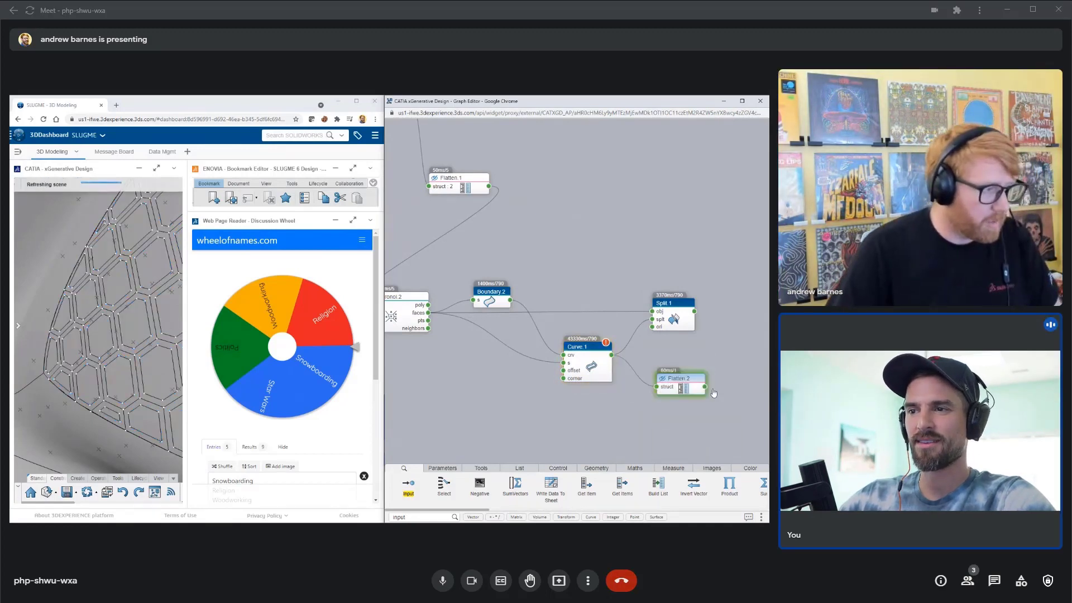
- Search 'remo' and add a Remove Empty node after Flatten 2
{"action": "left_click", "coordinate": [689, 387]}
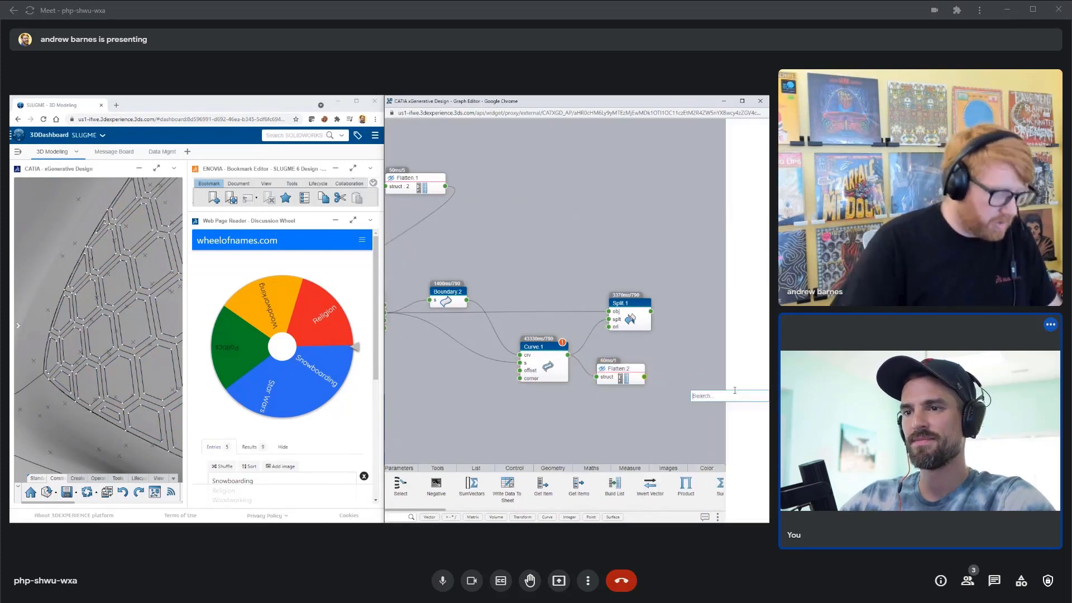
{"action": "type", "text": "remo"}
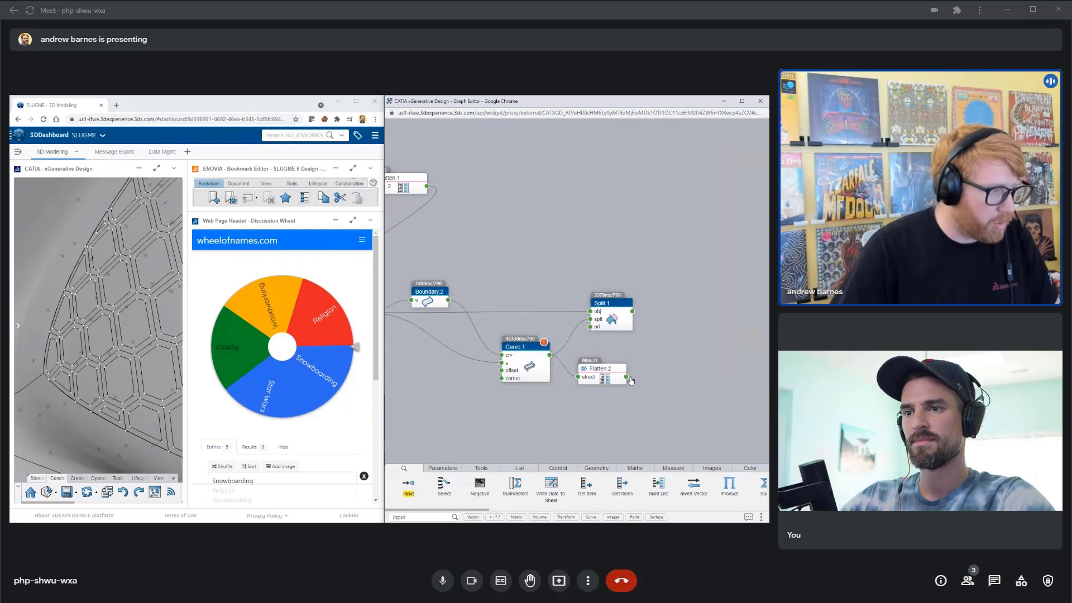
{"action": "right_click", "coordinate": [600, 369]}
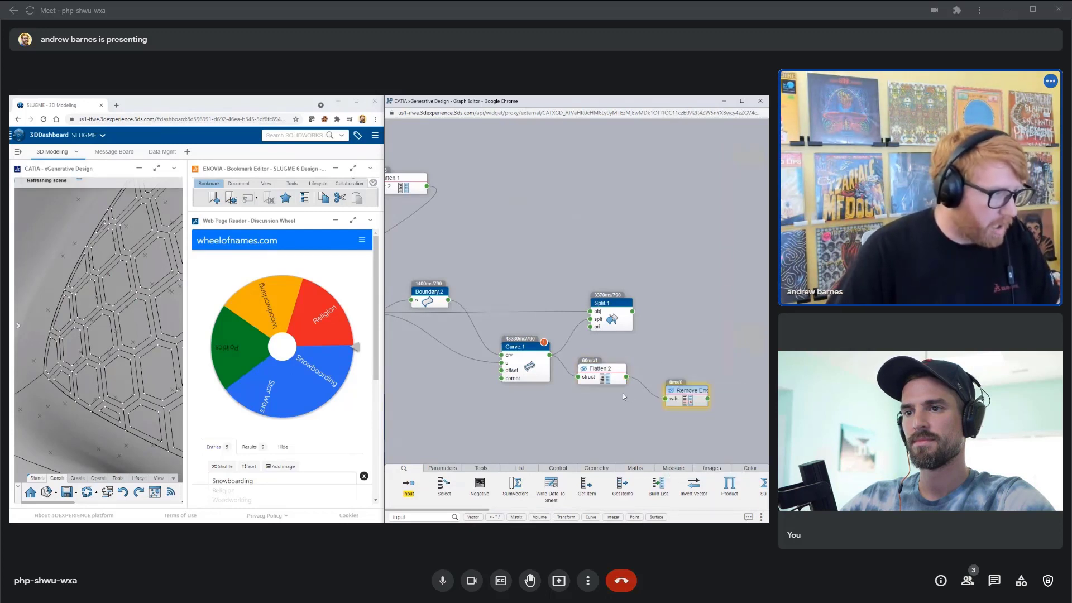
{"action": "left_click", "coordinate": [625, 378]}
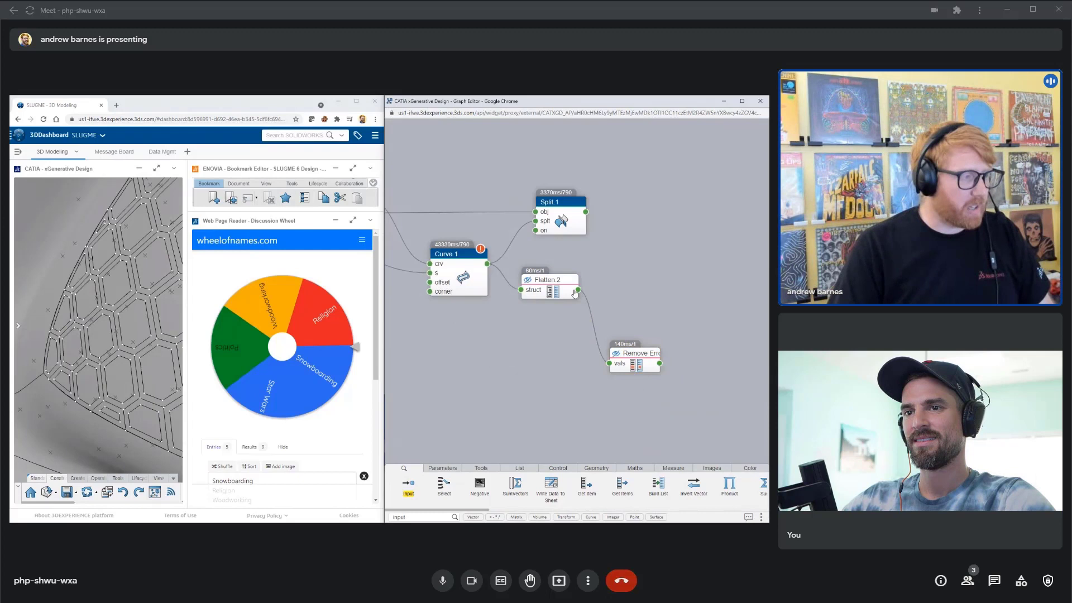
{"action": "mouse_move", "coordinate": [686, 348]}
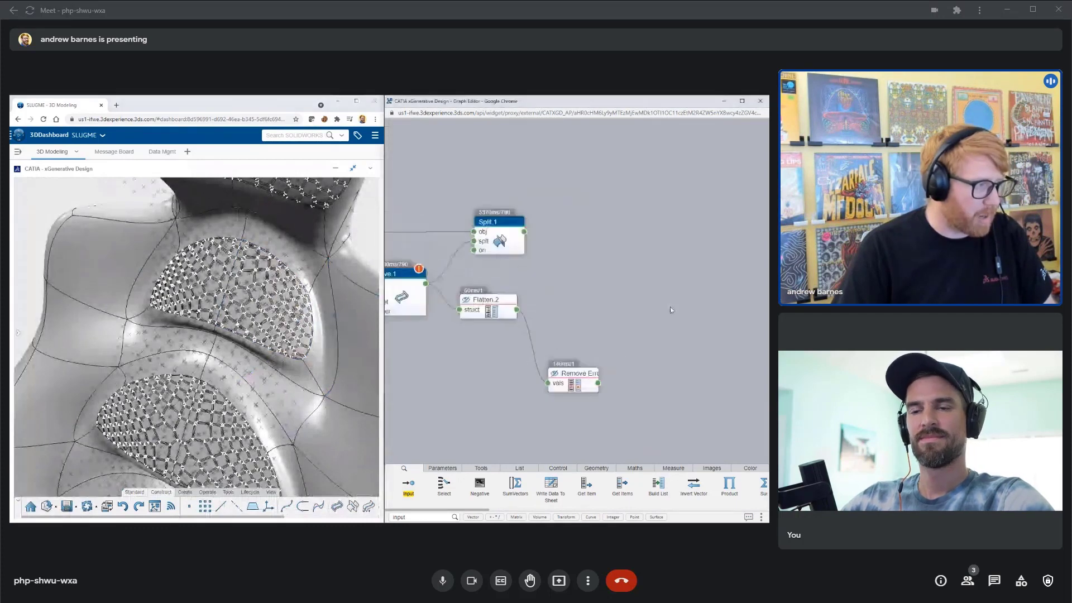
{"action": "left_click", "coordinate": [488, 222]}
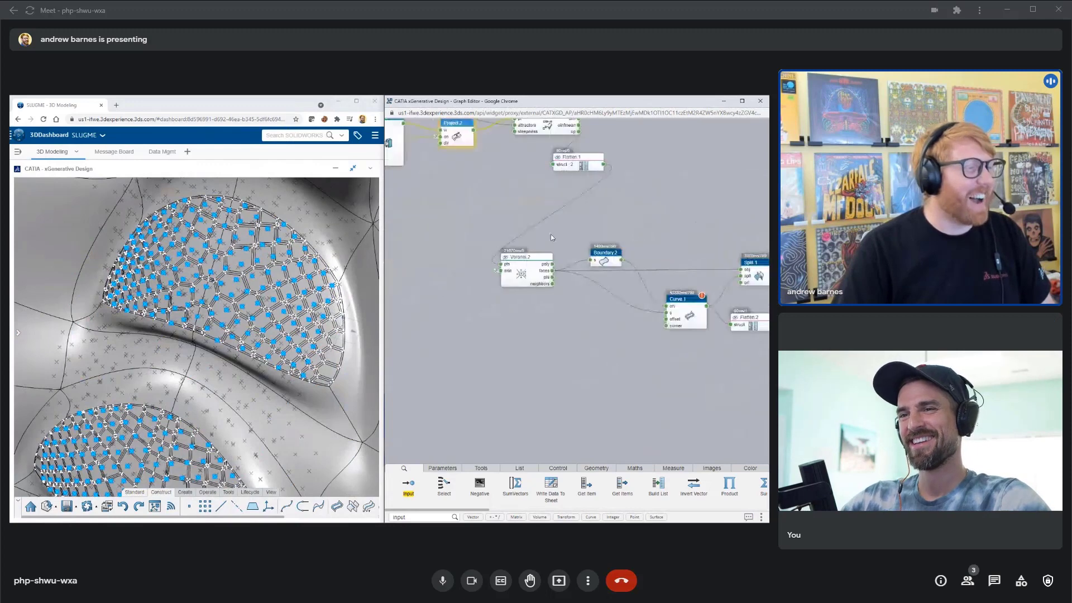
{"action": "scroll", "scroll_direction": "down", "scroll_amount": 3}
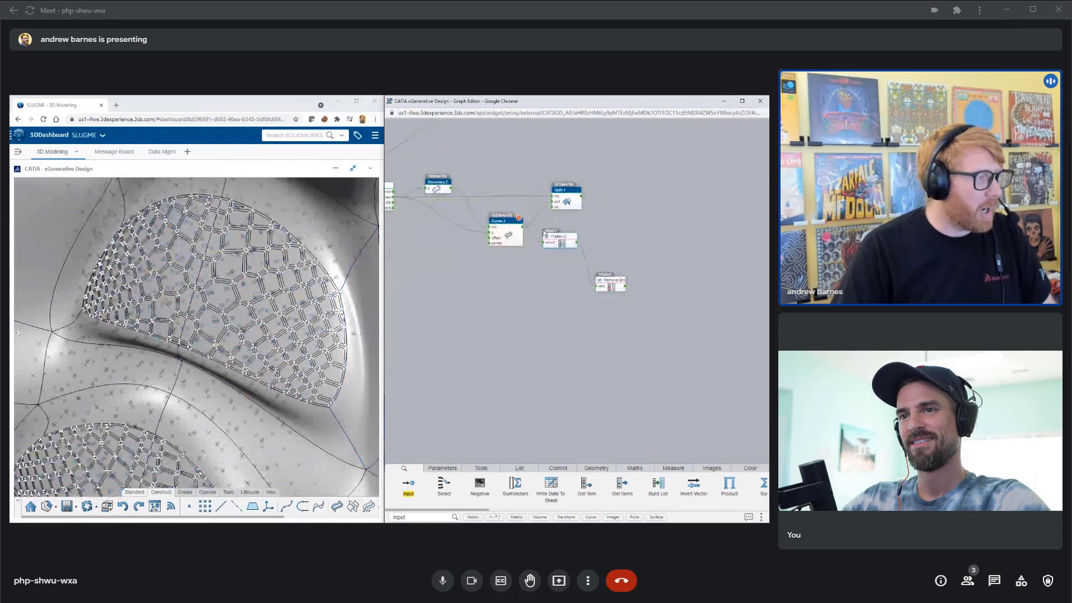
- Add a Thick 2 node with d1 1mm and d2 0mm, fed by the split lattice
{"action": "left_click", "coordinate": [594, 469]}
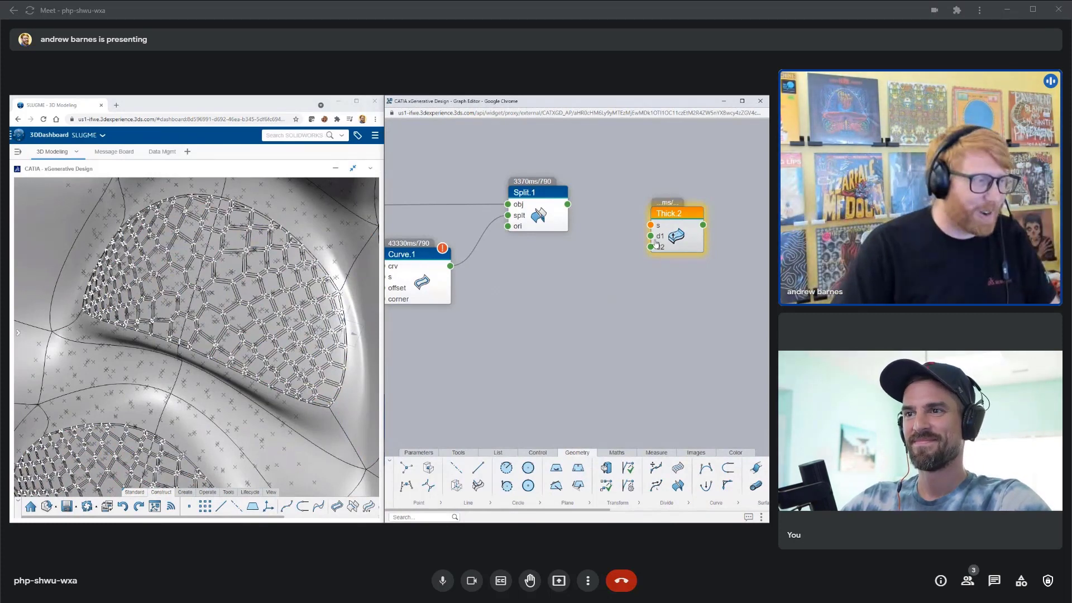
{"action": "left_click", "coordinate": [676, 213]}
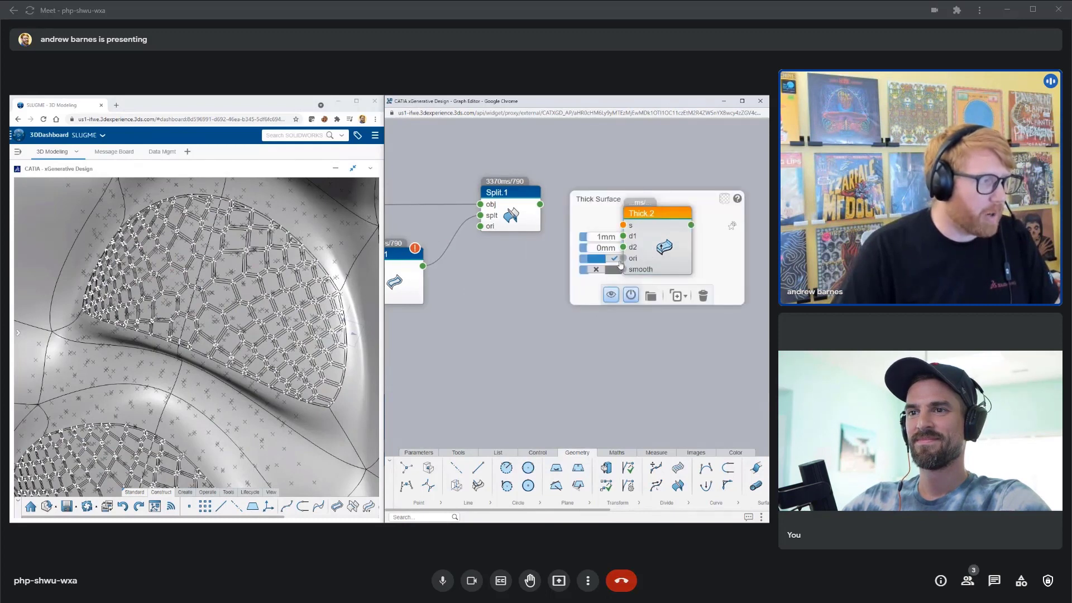
{"action": "left_click", "coordinate": [613, 258]}
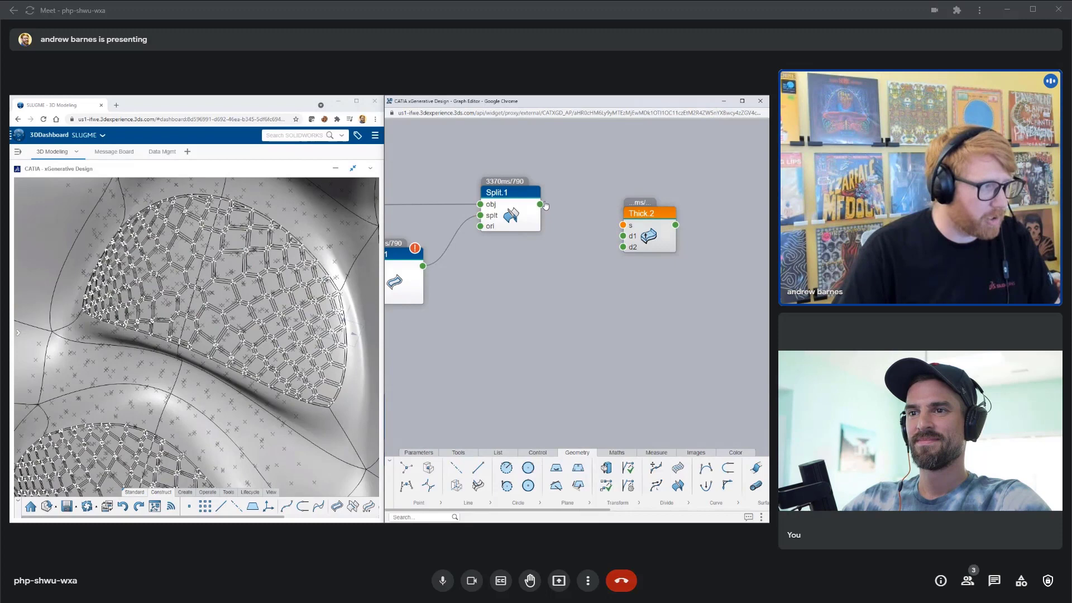
{"action": "left_click", "coordinate": [510, 192]}
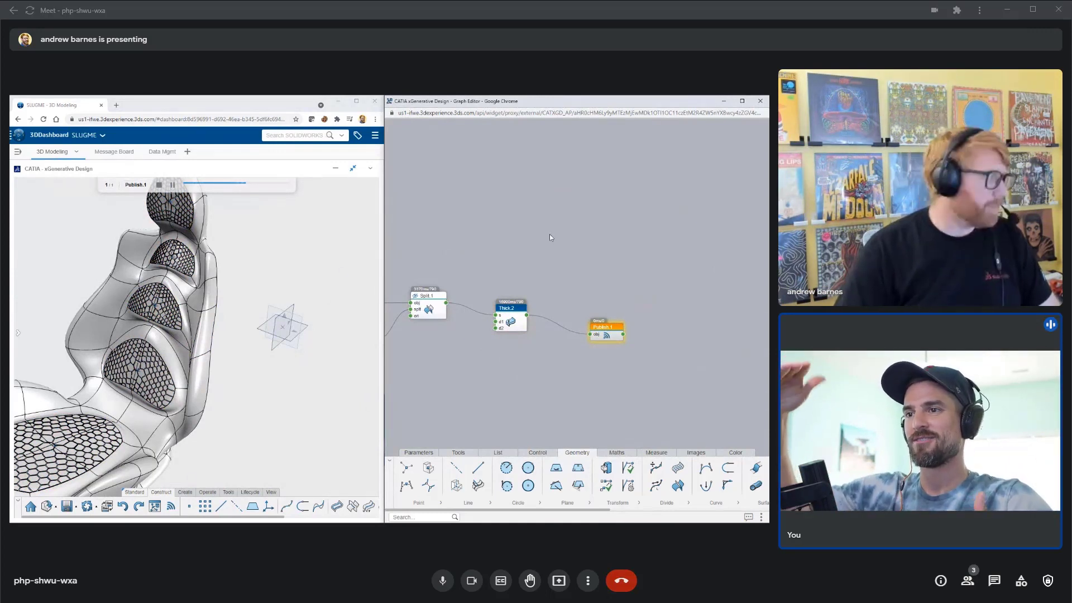
{"action": "mouse_move", "coordinate": [544, 237]}
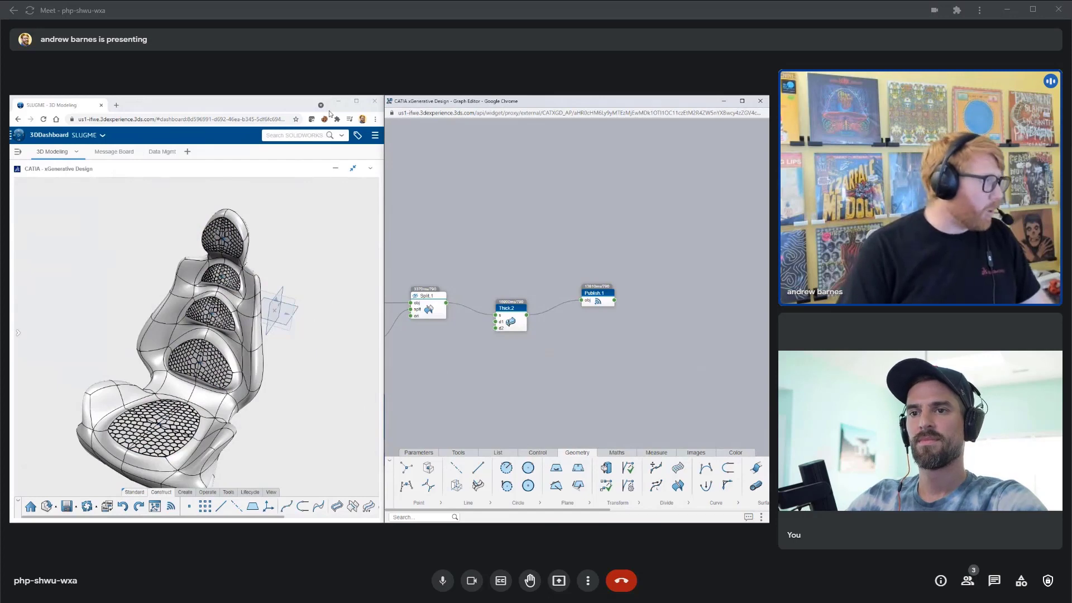
- Bring up the app-switch choice offering xDesign and xShape
{"action": "left_click", "coordinate": [759, 101]}
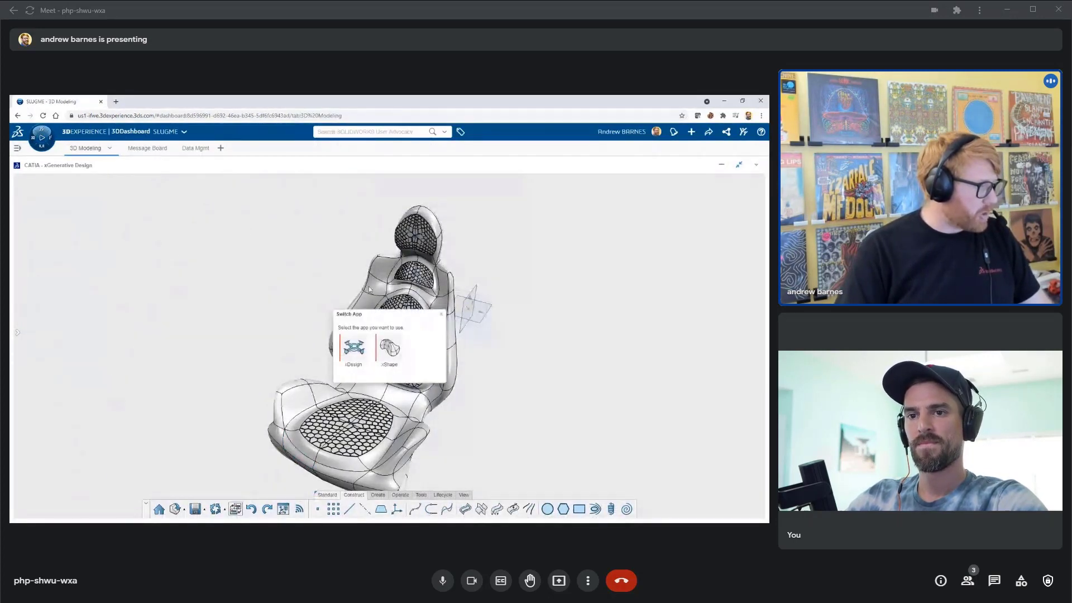
- Switch the seat to xShape and open Subdivision Surface.1 for editing
{"action": "left_click", "coordinate": [389, 349]}
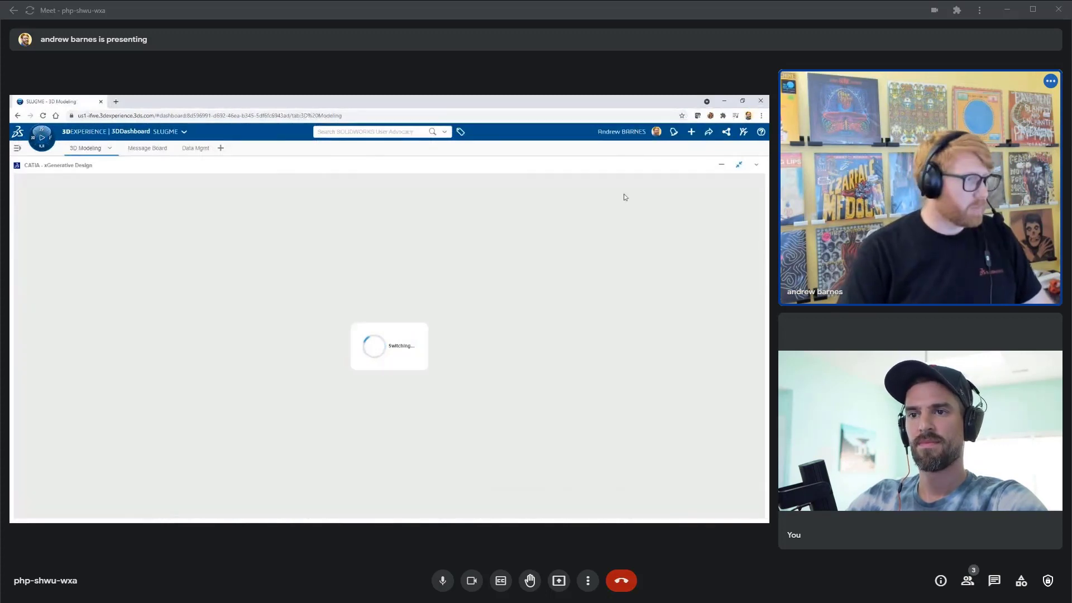
{"action": "mouse_move", "coordinate": [563, 274]}
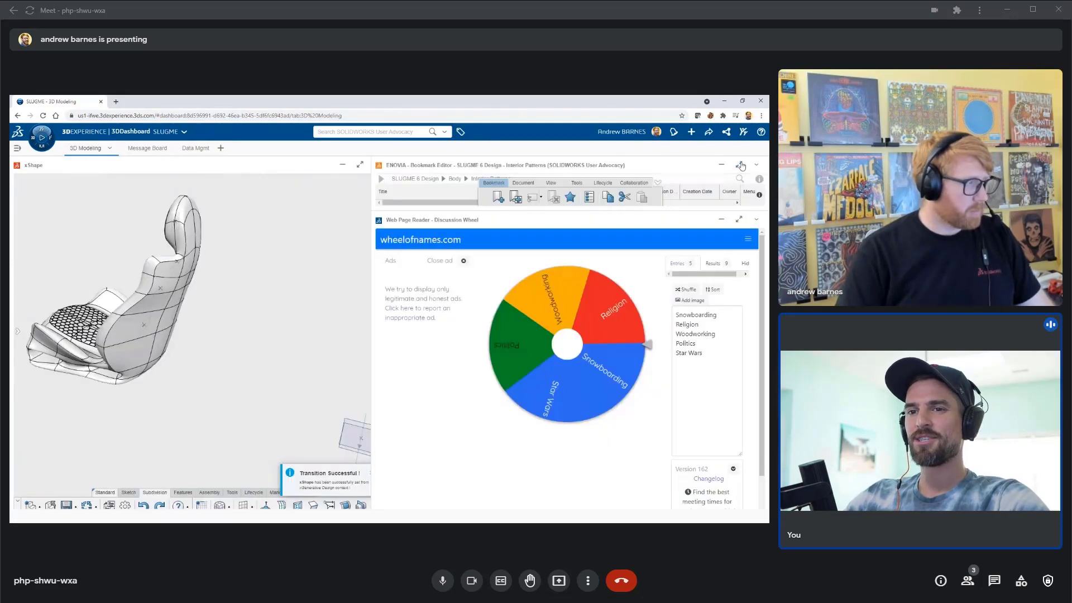
{"action": "left_click", "coordinate": [741, 166]}
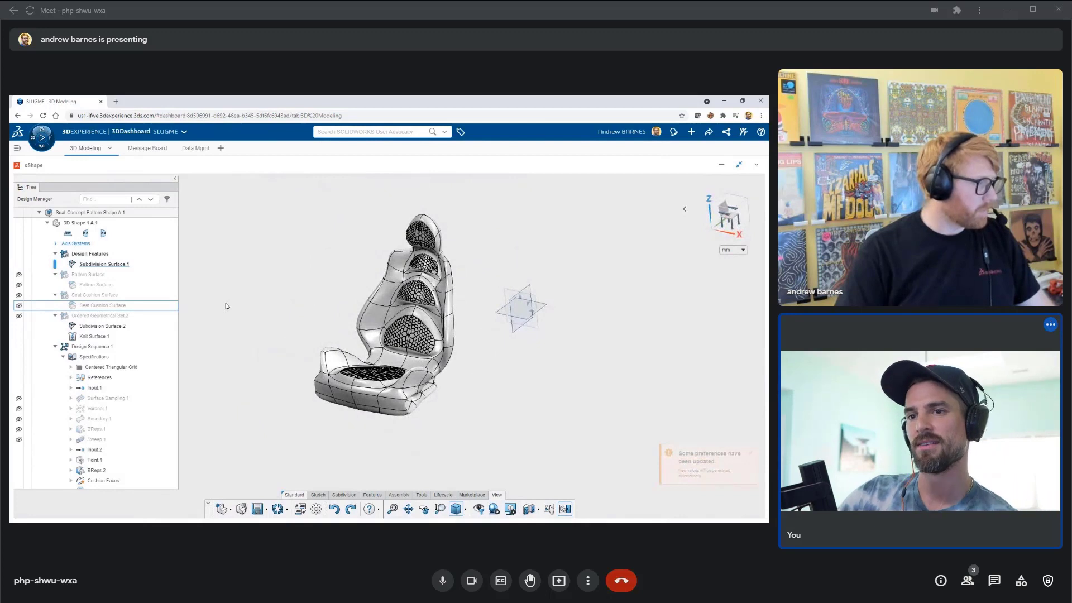
{"action": "left_click", "coordinate": [105, 264]}
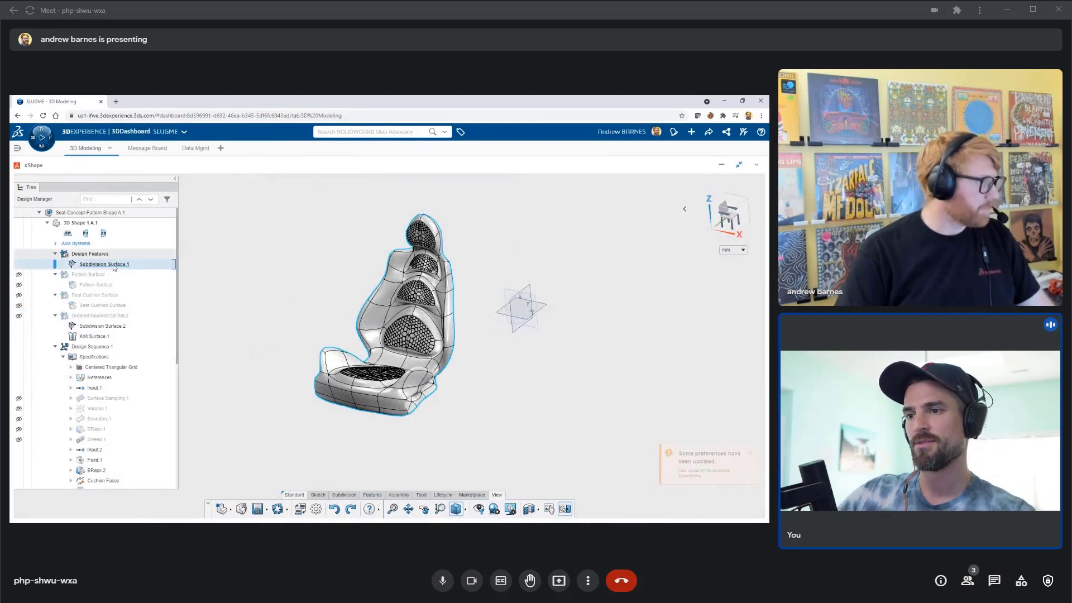
{"action": "left_click", "coordinate": [105, 264]}
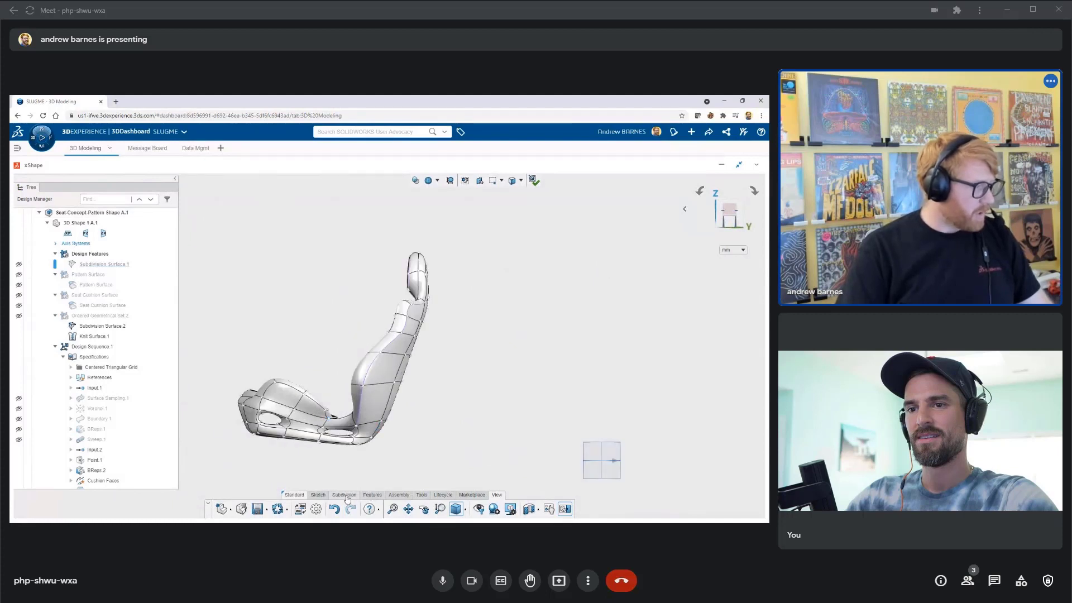
- Apply a Subdivision-tab edit along the seat back edges, then pick a lumbar face
{"action": "left_click", "coordinate": [344, 494]}
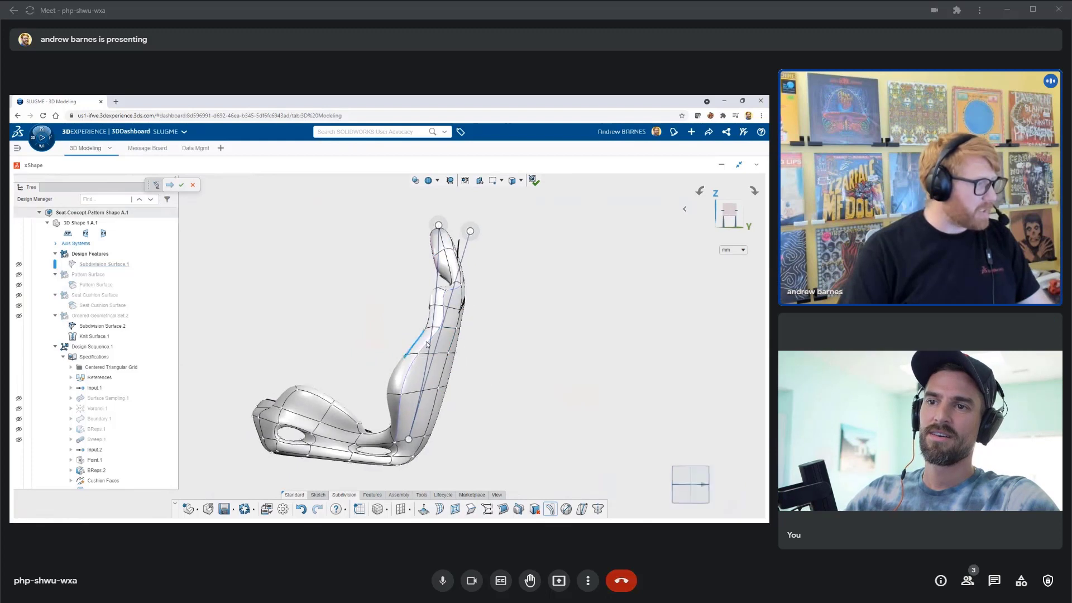
{"action": "left_click", "coordinate": [421, 342]}
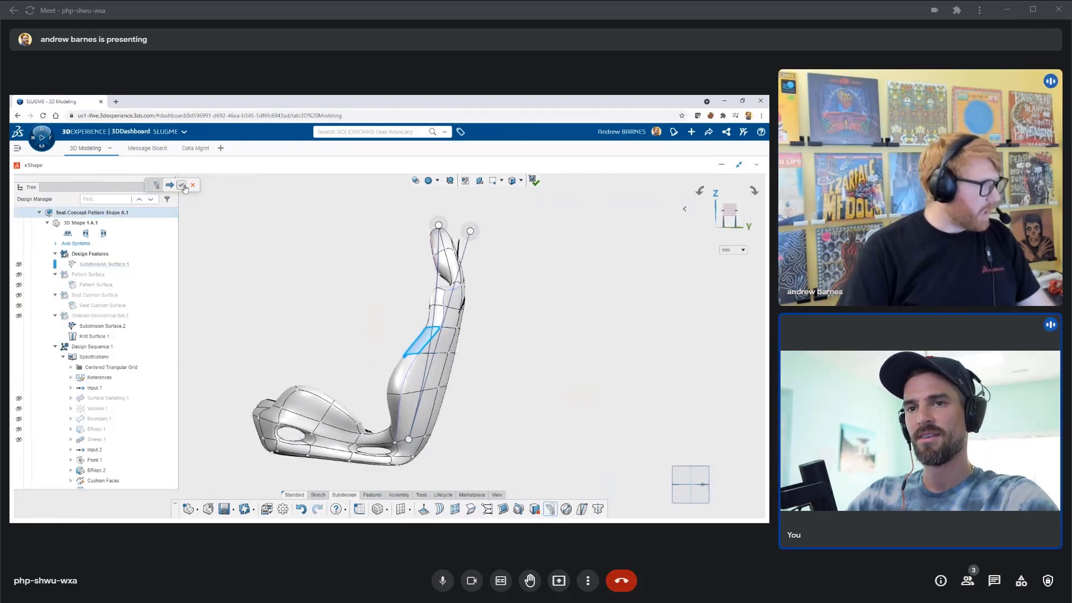
{"action": "left_click", "coordinate": [181, 185]}
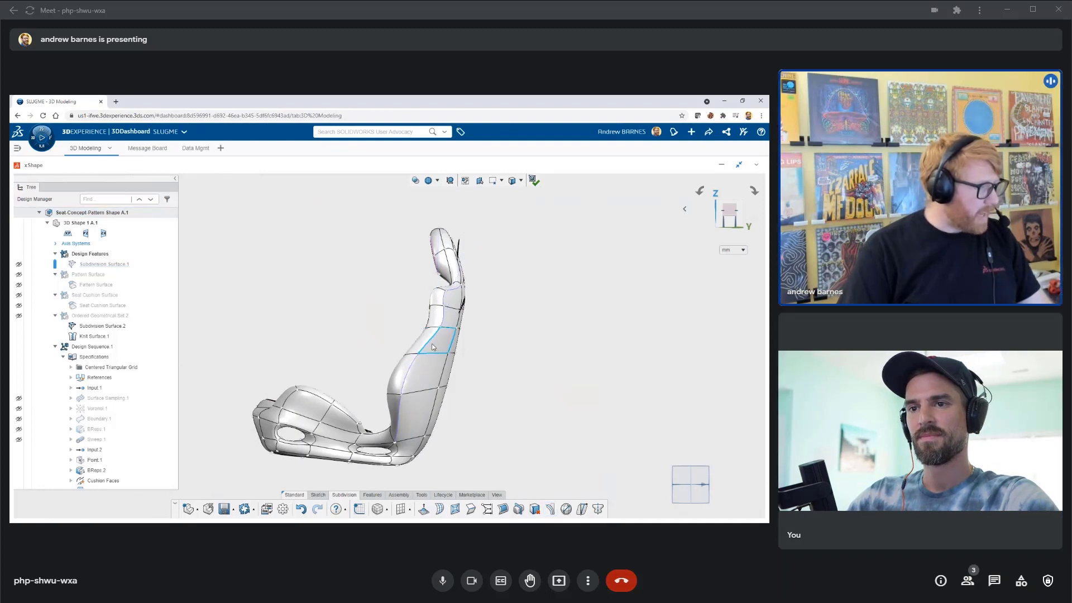
{"action": "left_click", "coordinate": [431, 345]}
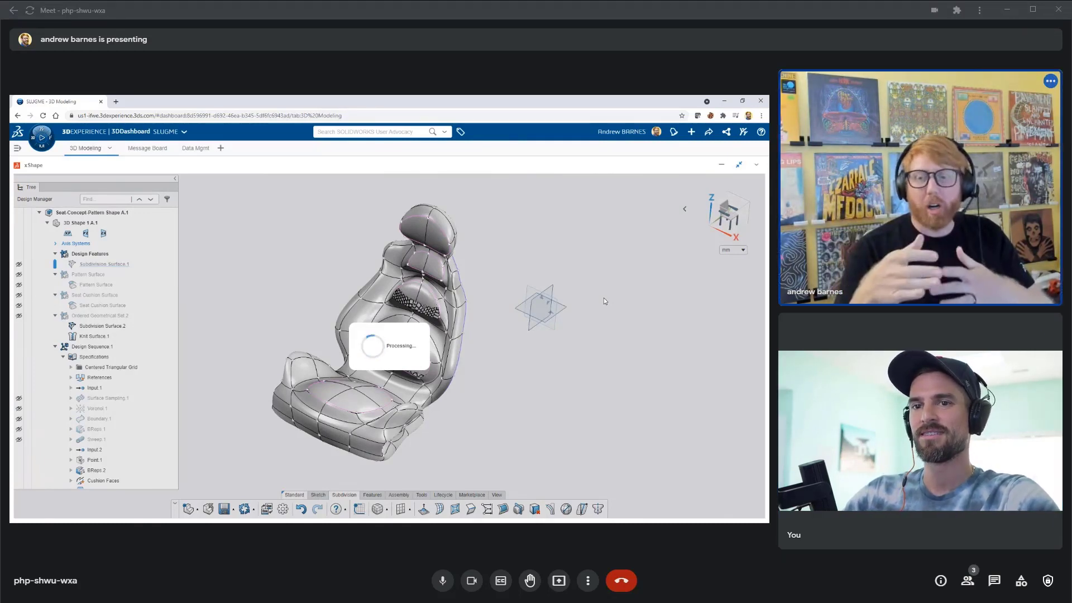
{"action": "mouse_move", "coordinate": [600, 299]}
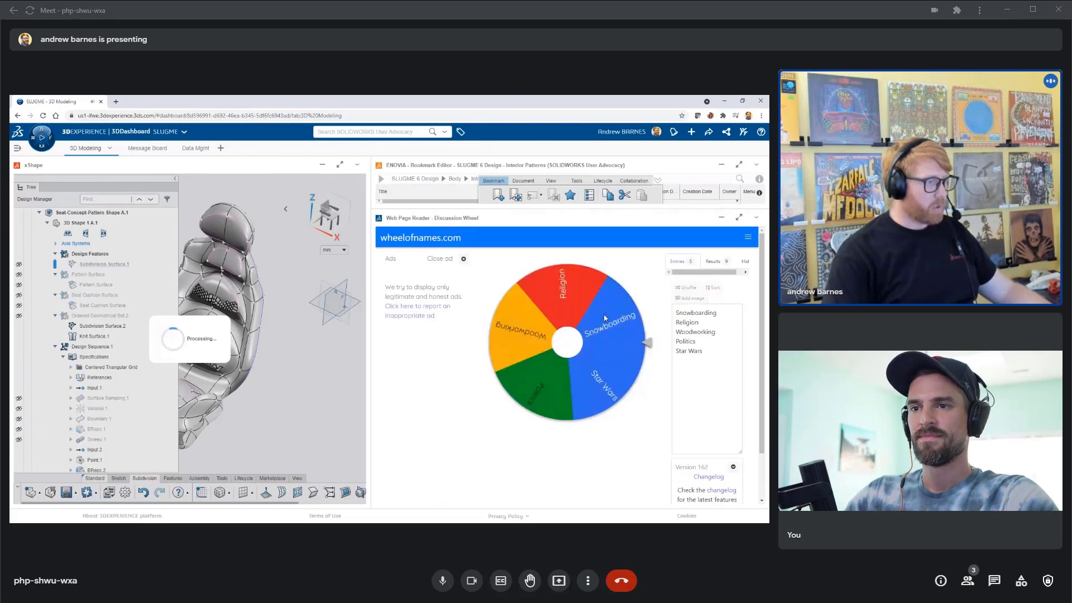
- Spin the wheel, dismissing Snowboarding and Politics and removing Religion
{"action": "left_click", "coordinate": [568, 342]}
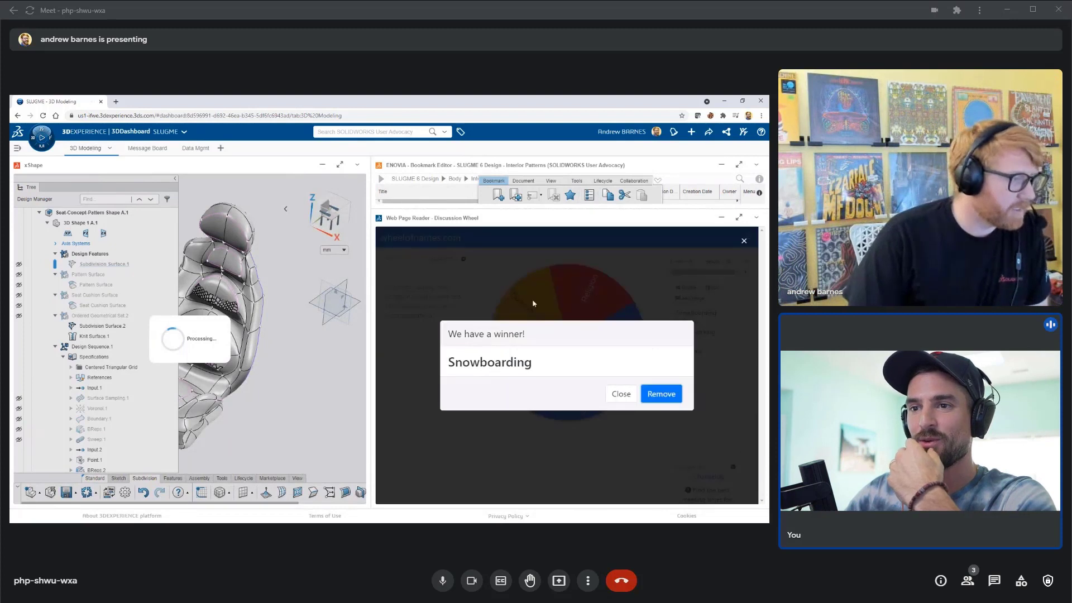
{"action": "left_click", "coordinate": [660, 393]}
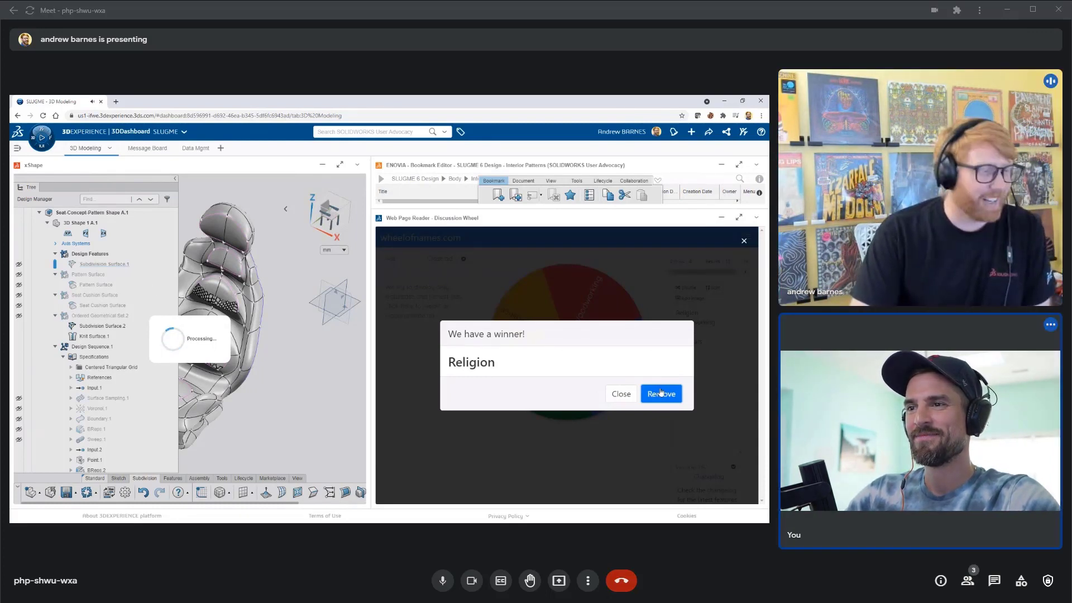
{"action": "left_click", "coordinate": [661, 394]}
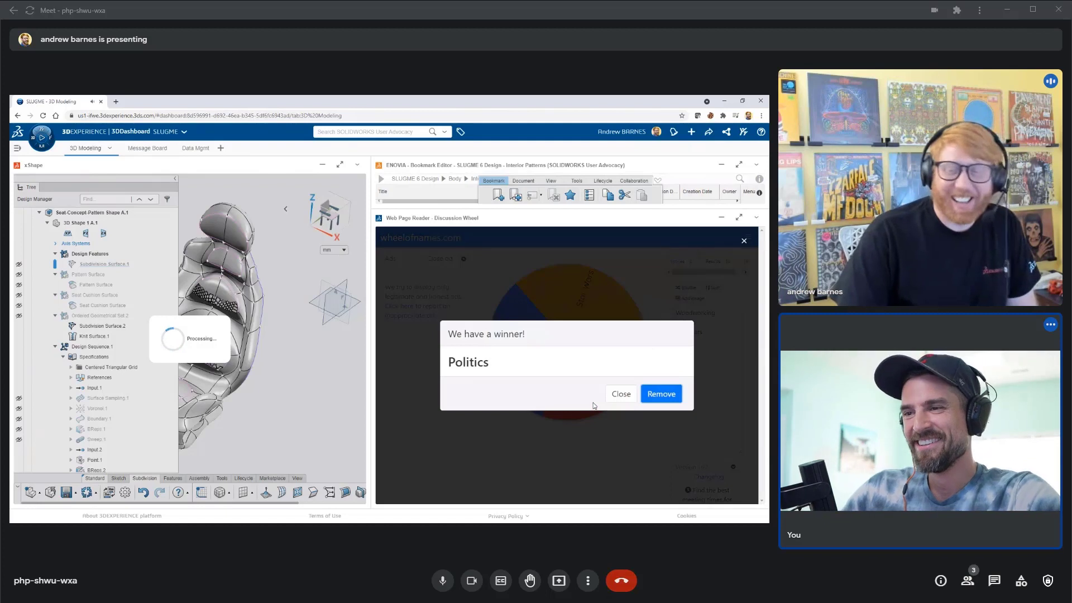
{"action": "left_click", "coordinate": [660, 394]}
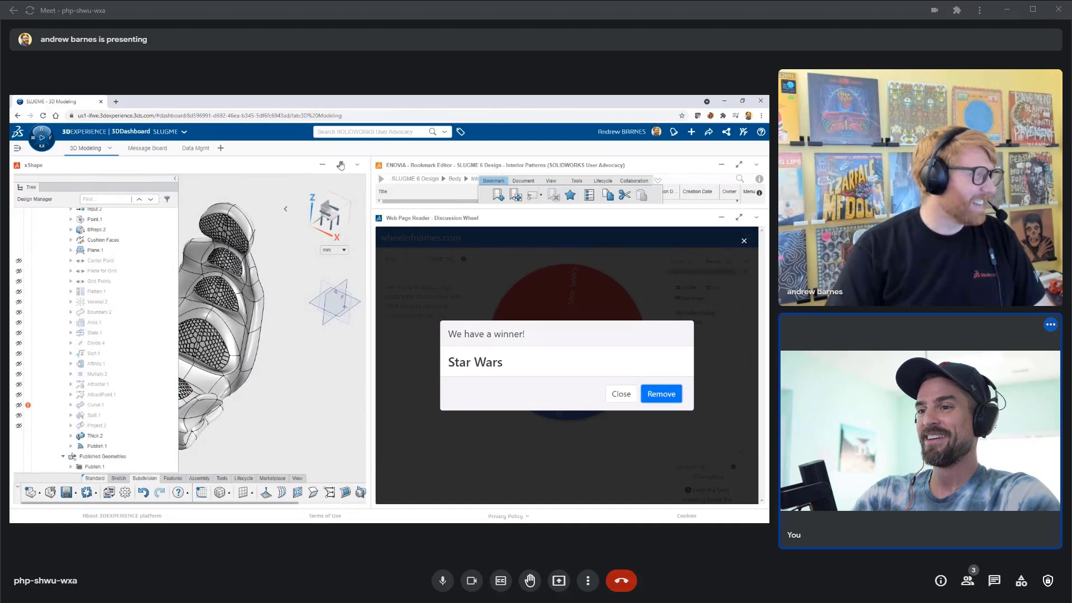
{"action": "mouse_move", "coordinate": [340, 165]}
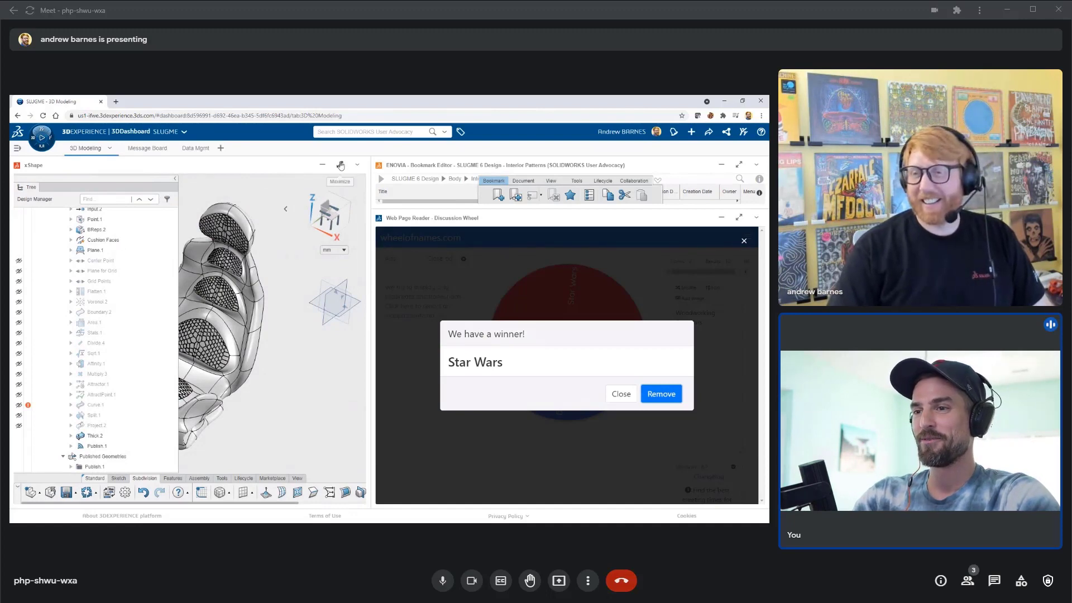